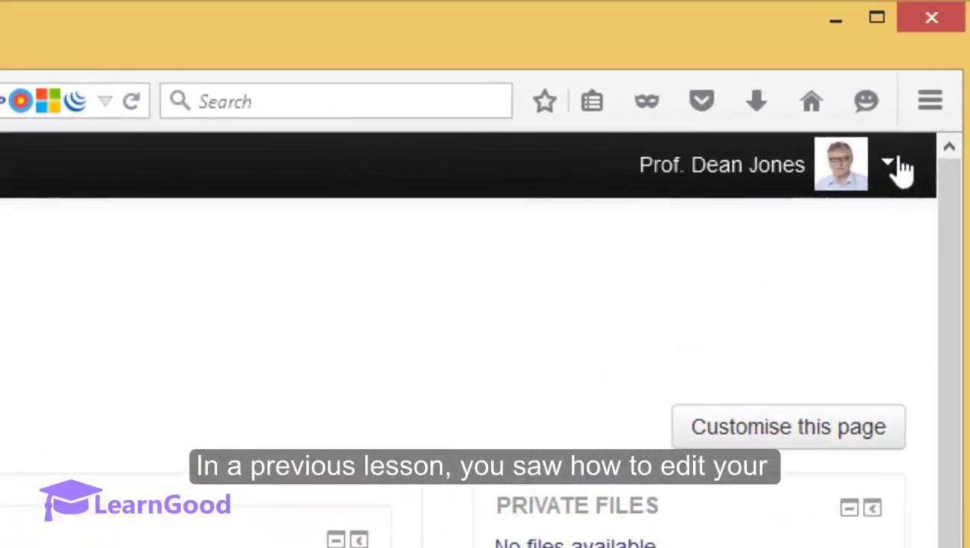
# Step: Bring up the user menu listing Dashboard, Profile, Grades, Messages, Preferences and Log out
pyautogui.click(888, 165)
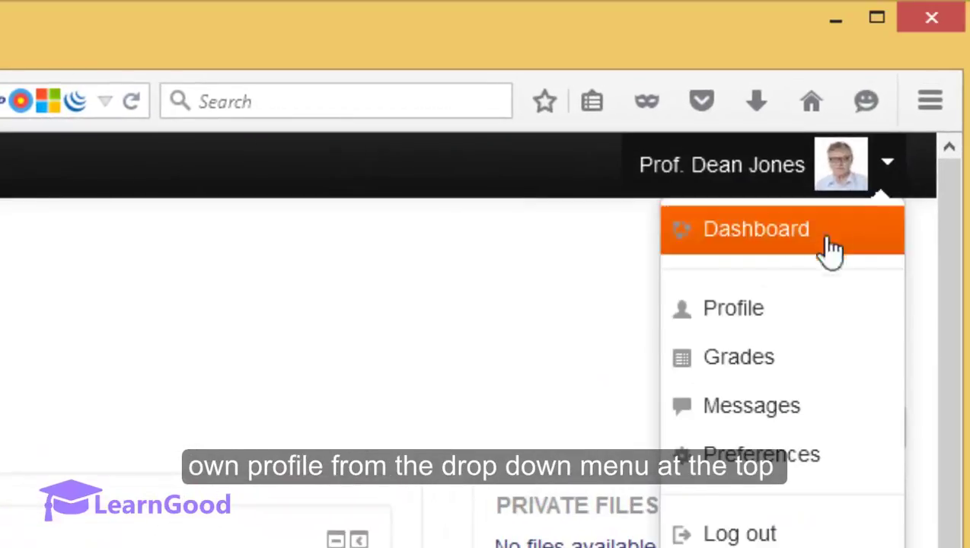
pyautogui.moveTo(799, 308)
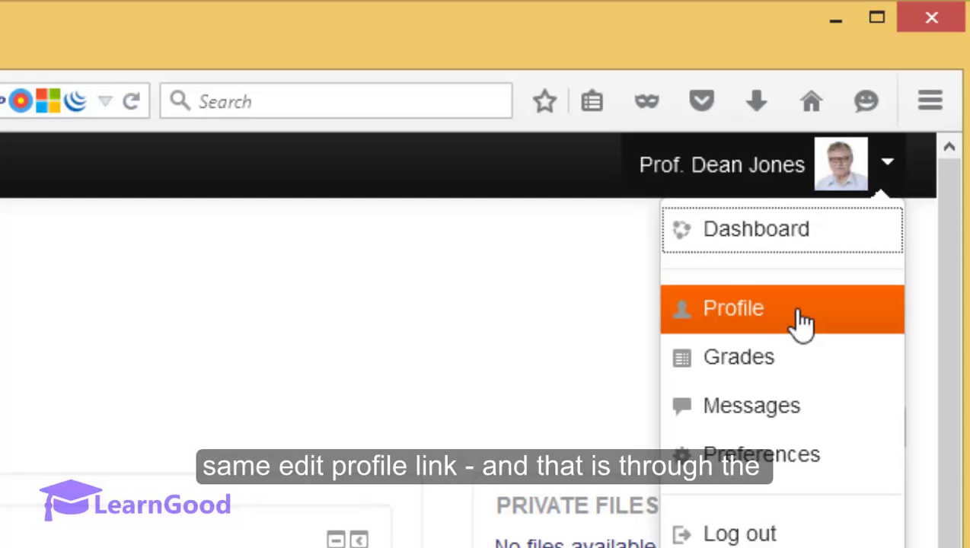
pyautogui.moveTo(795, 289)
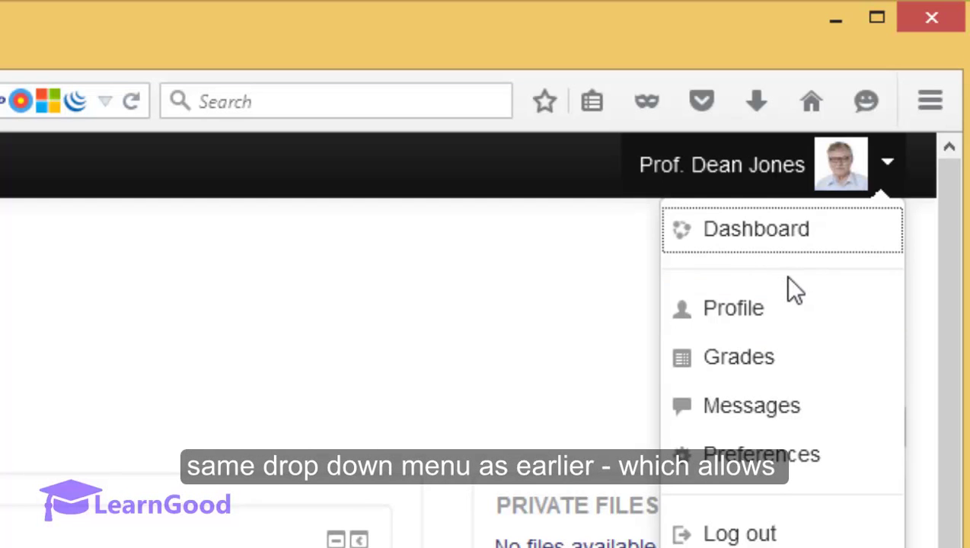
pyautogui.moveTo(776, 408)
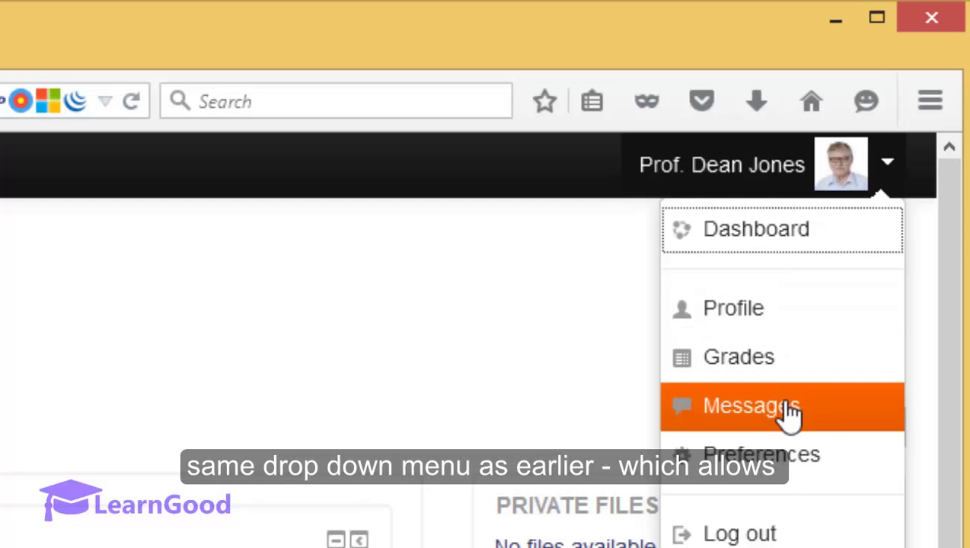
pyautogui.moveTo(777, 464)
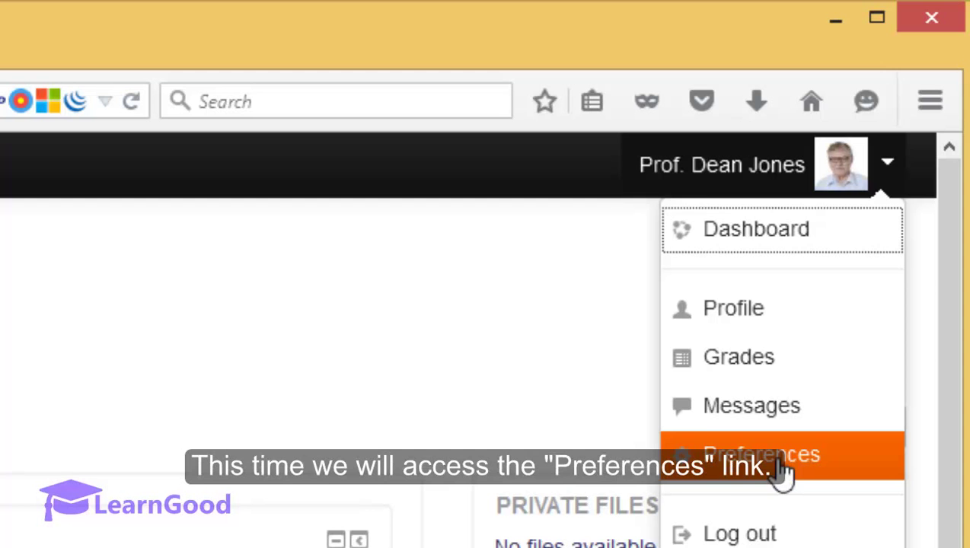
pyautogui.moveTo(815, 475)
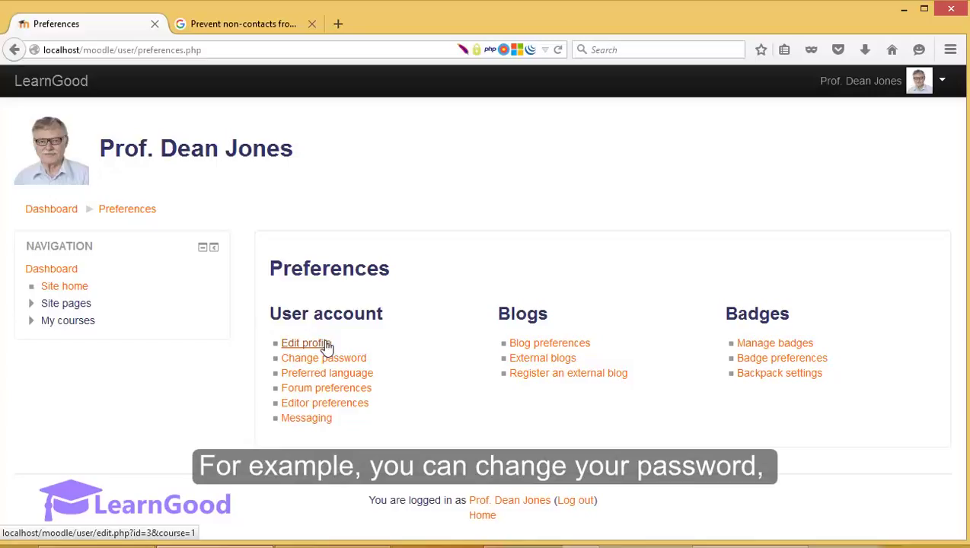
pyautogui.moveTo(323, 358)
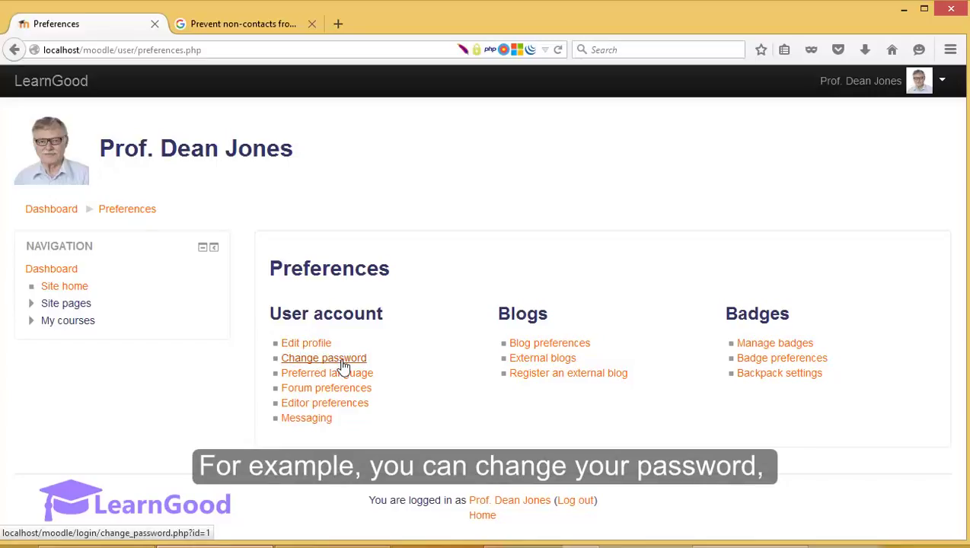
pyautogui.moveTo(324, 402)
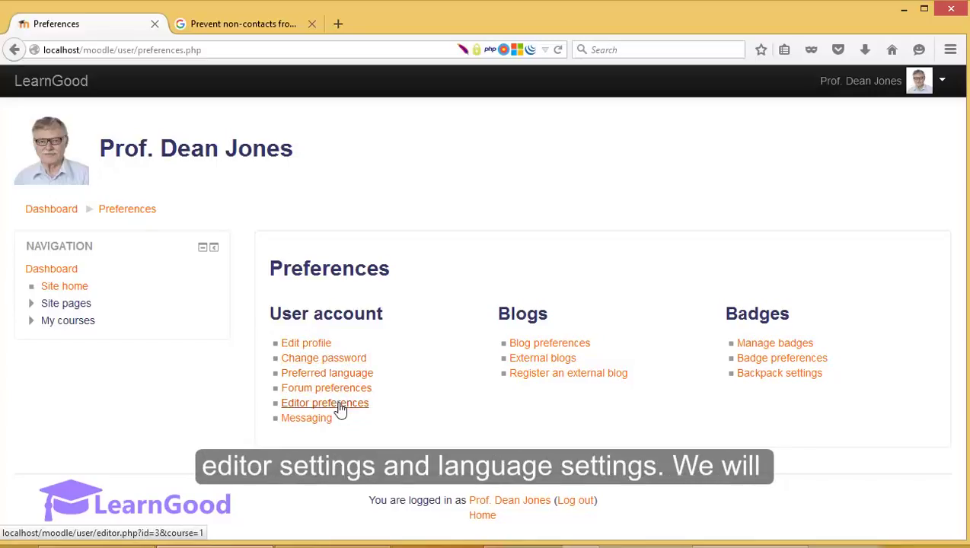
pyautogui.moveTo(326, 373)
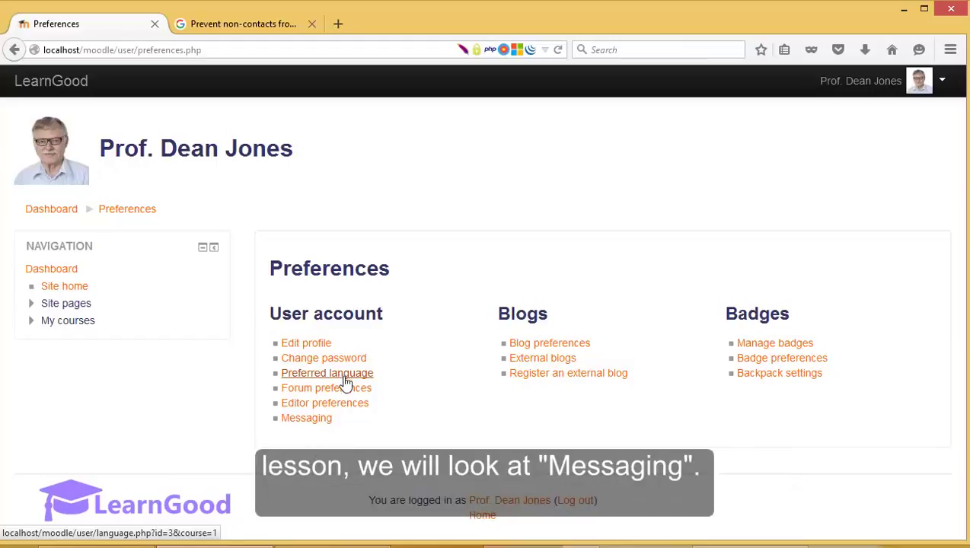
pyautogui.moveTo(306, 417)
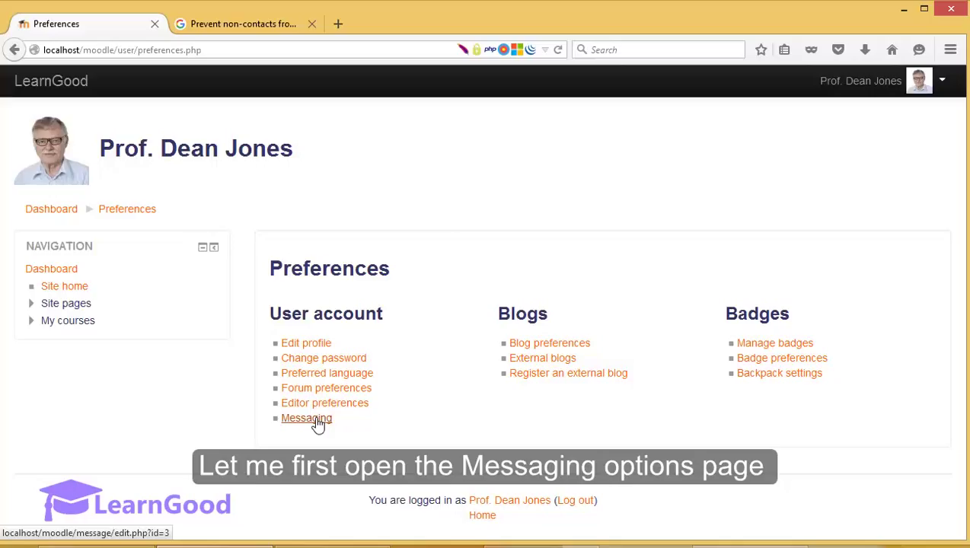
# Step: Load the Messaging settings page and scan its popup and email options for each notification type
pyautogui.click(306, 418)
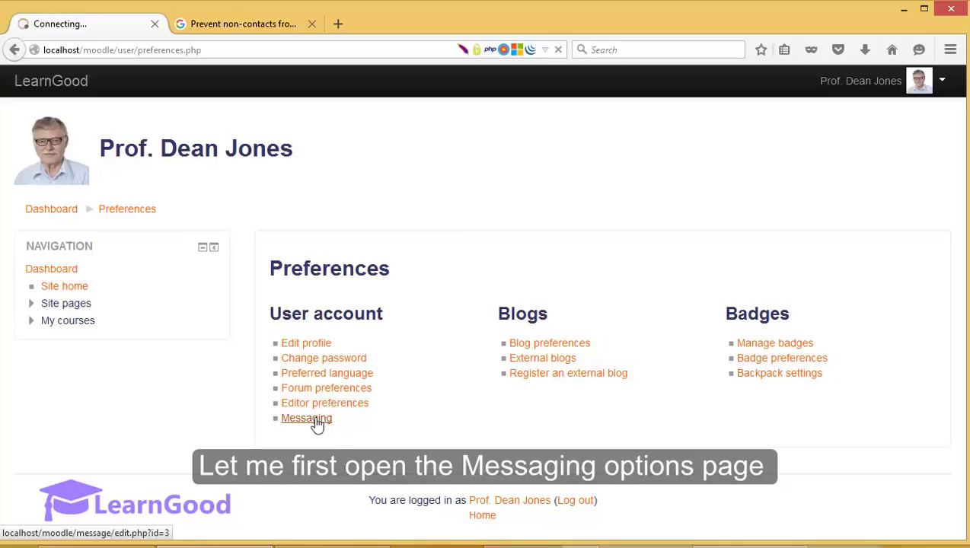
pyautogui.click(306, 417)
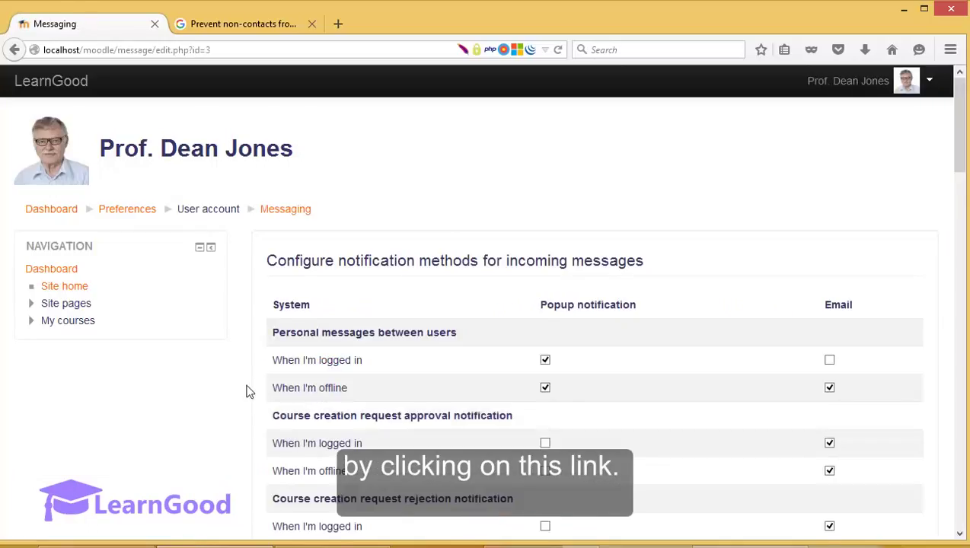
pyautogui.scroll(-3)
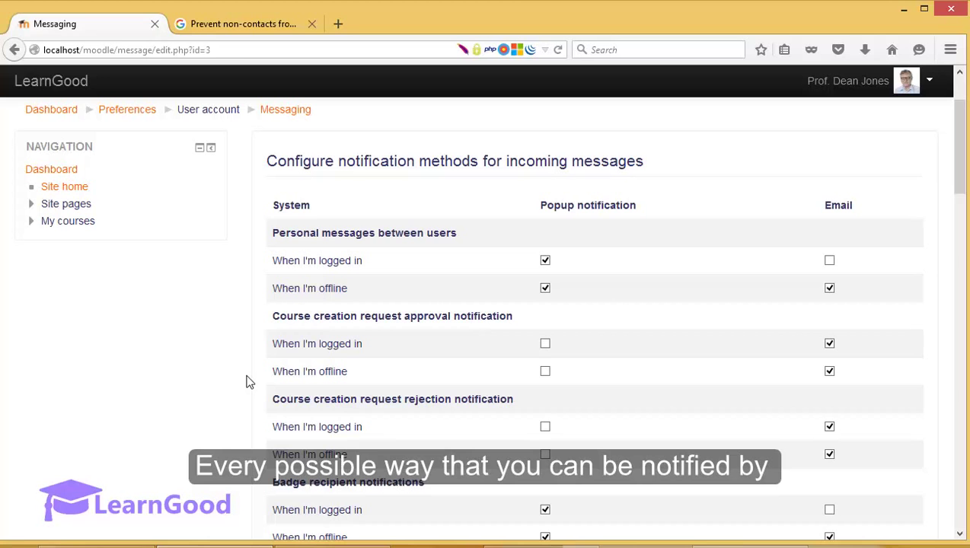
pyautogui.moveTo(316, 347)
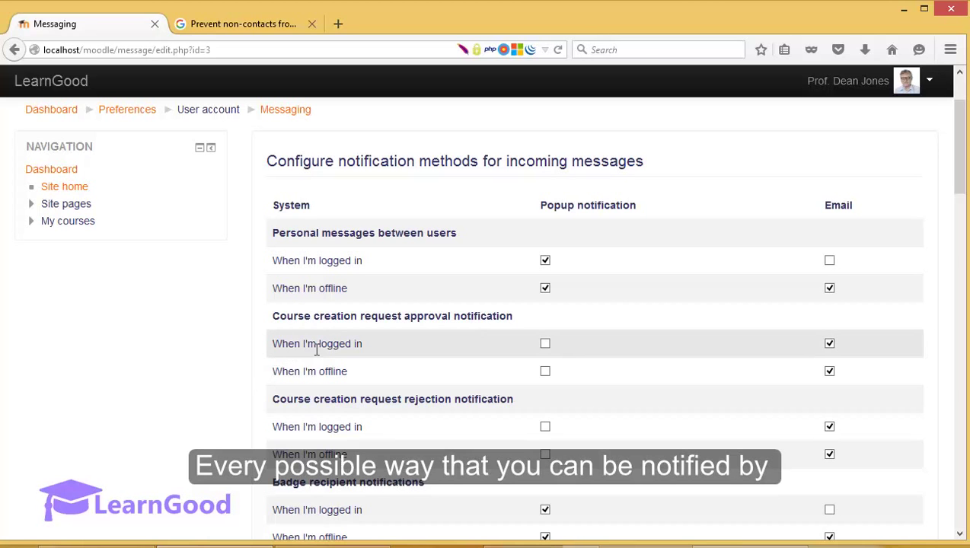
pyautogui.scroll(-3)
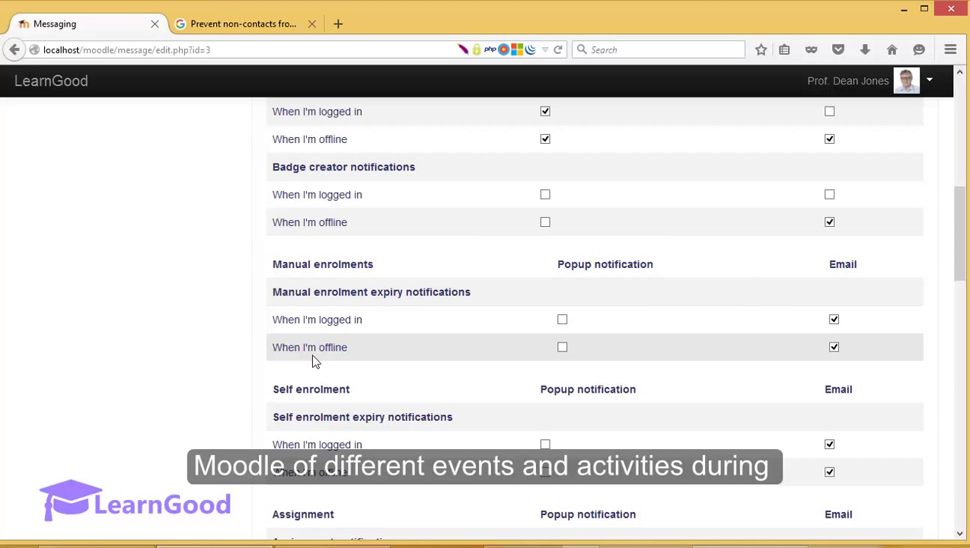
pyautogui.scroll(-3)
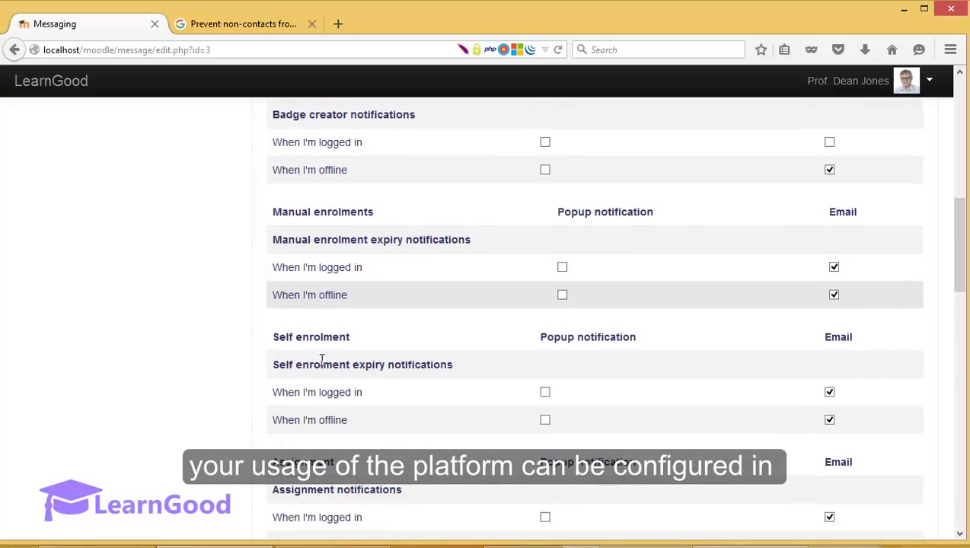
pyautogui.scroll(-3)
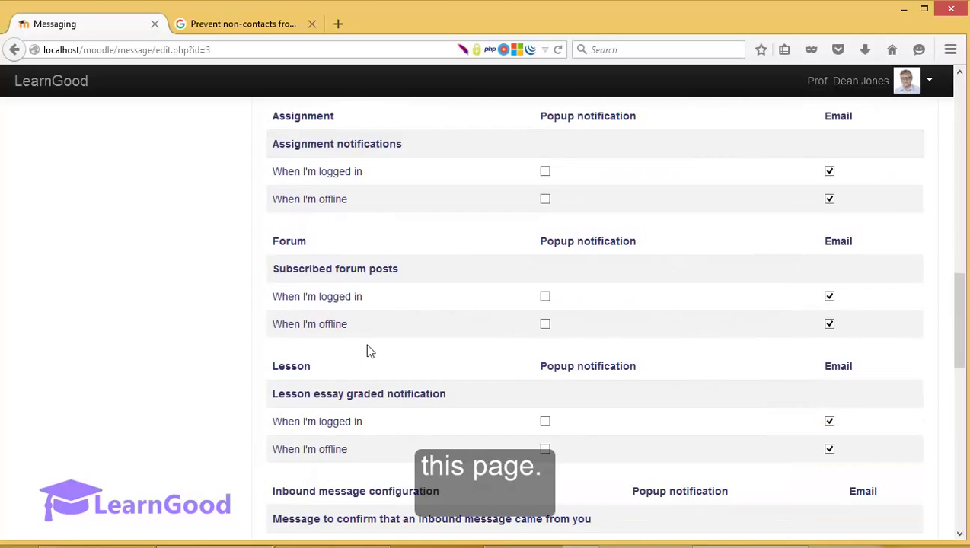
pyautogui.scroll(3)
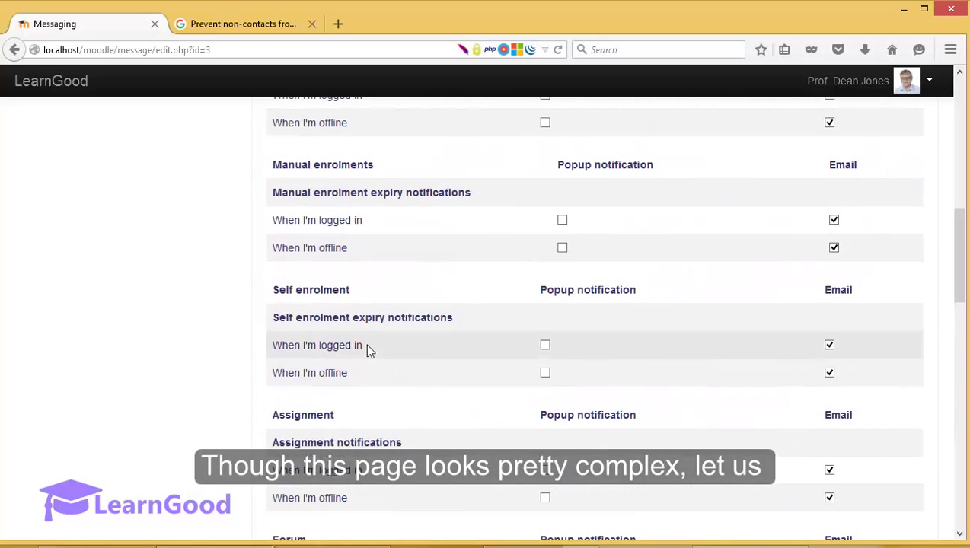
pyautogui.scroll(3)
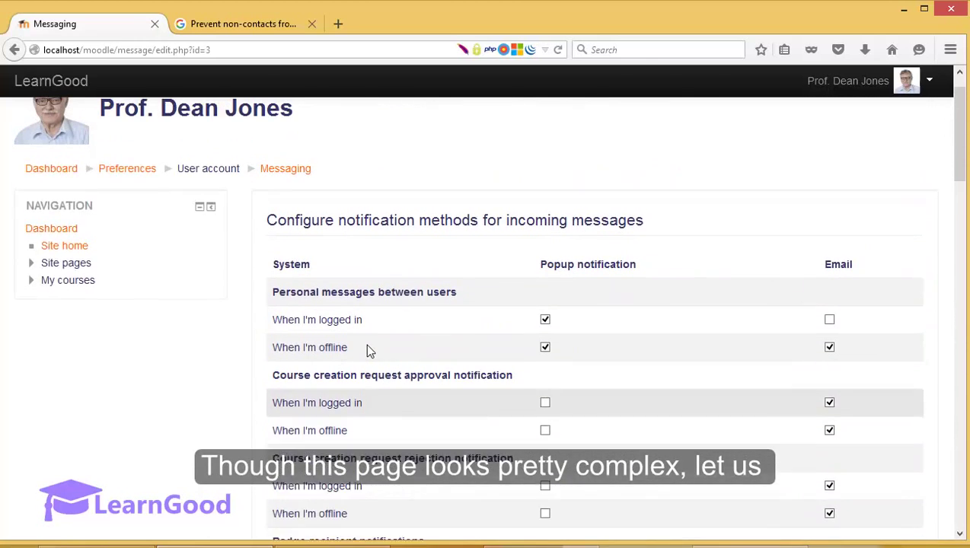
pyautogui.scroll(3)
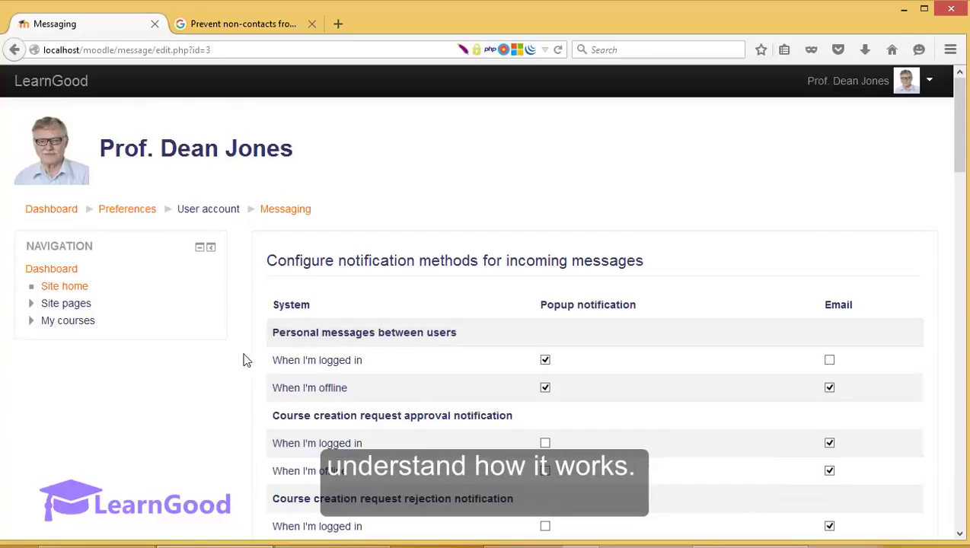
pyautogui.doubleClick(364, 332)
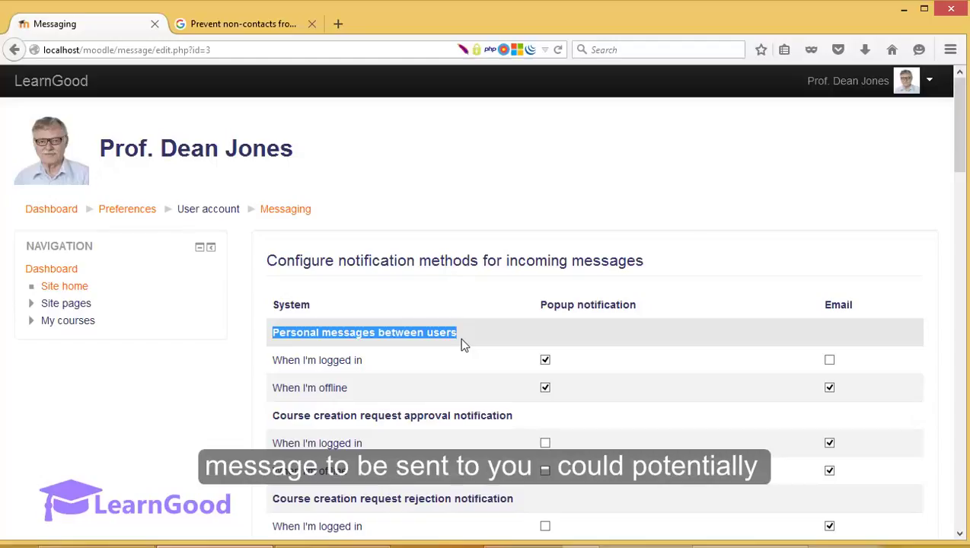
pyautogui.moveTo(544, 337)
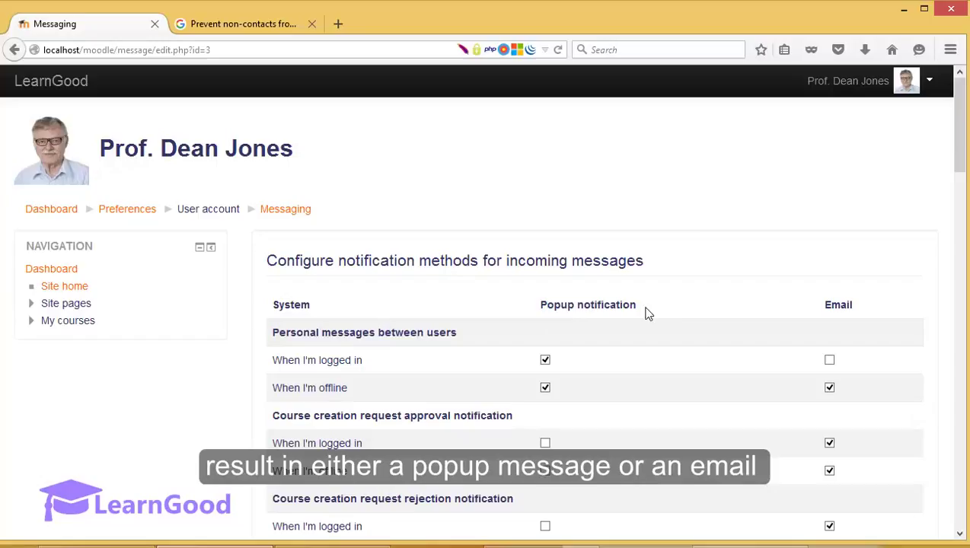
pyautogui.moveTo(841, 315)
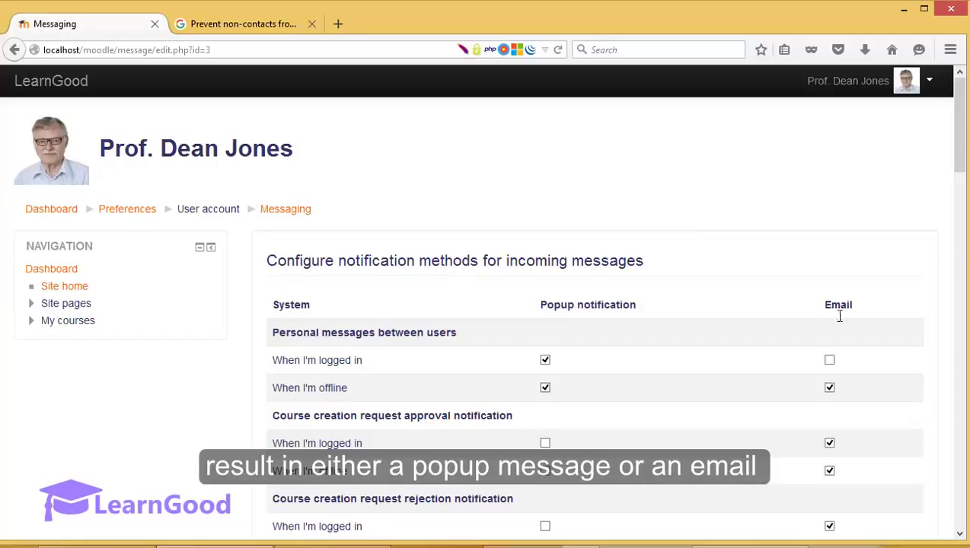
pyautogui.doubleClick(838, 304)
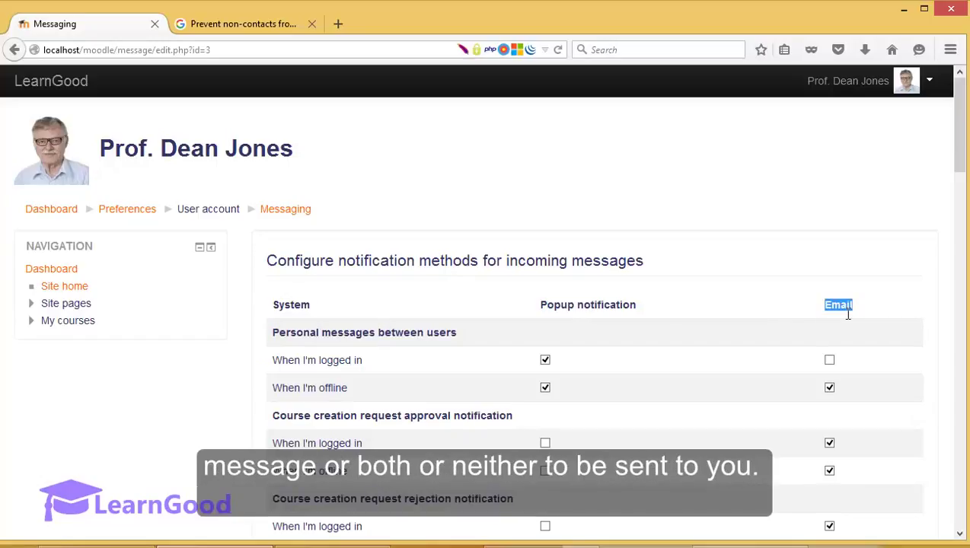
pyautogui.moveTo(724, 315)
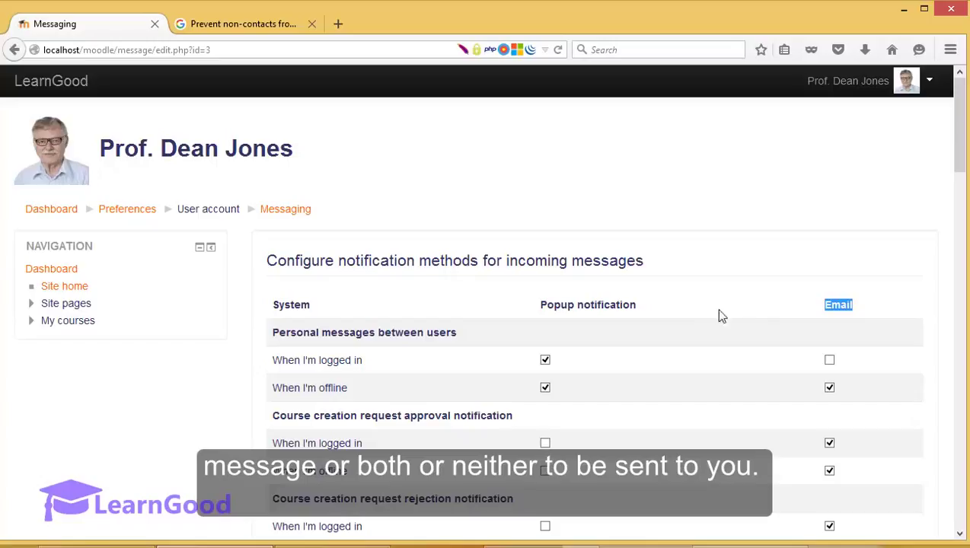
pyautogui.moveTo(247, 365)
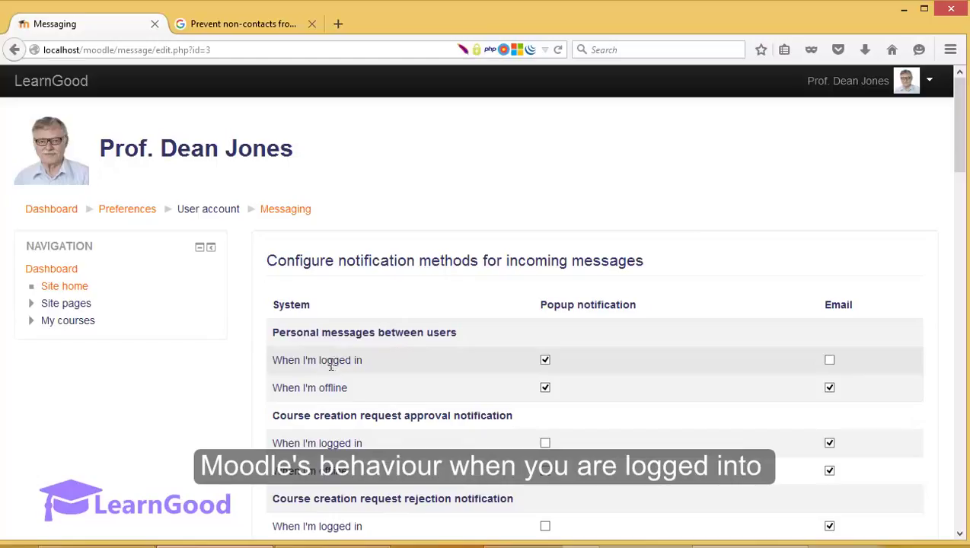
pyautogui.doubleClick(317, 359)
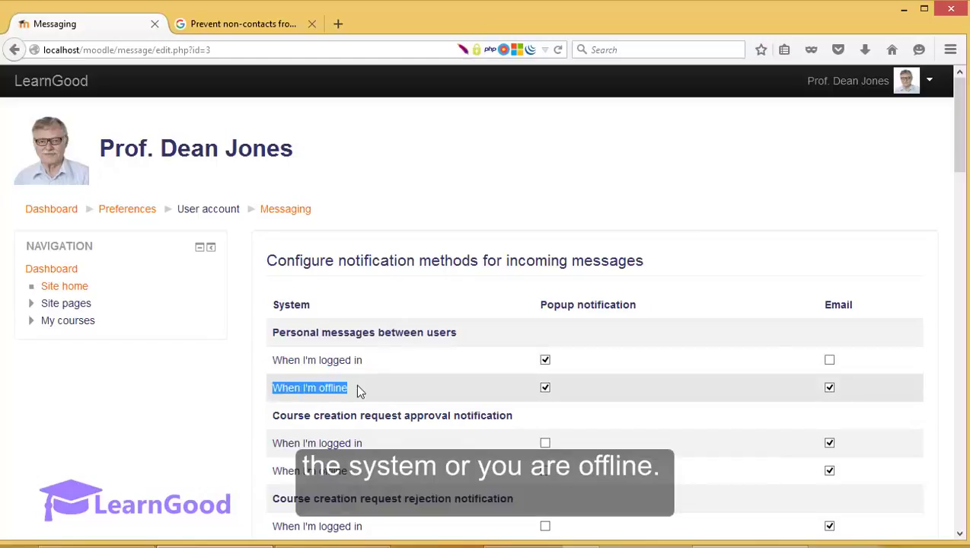
pyautogui.moveTo(569, 362)
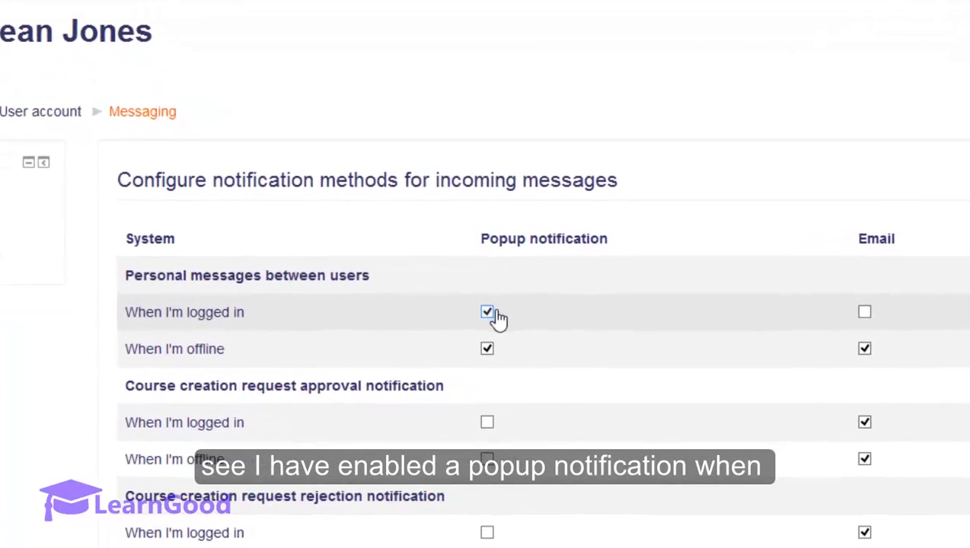
pyautogui.scroll(3)
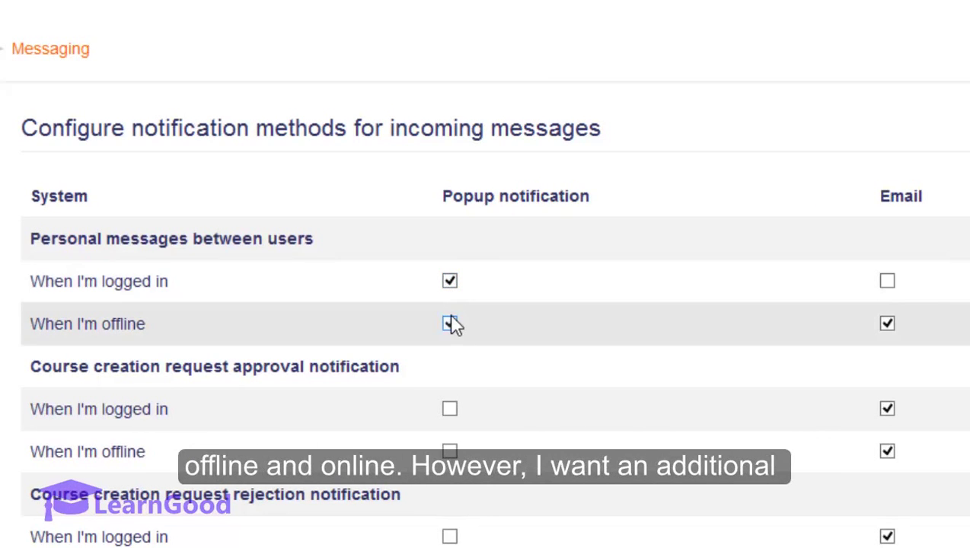
pyautogui.click(449, 323)
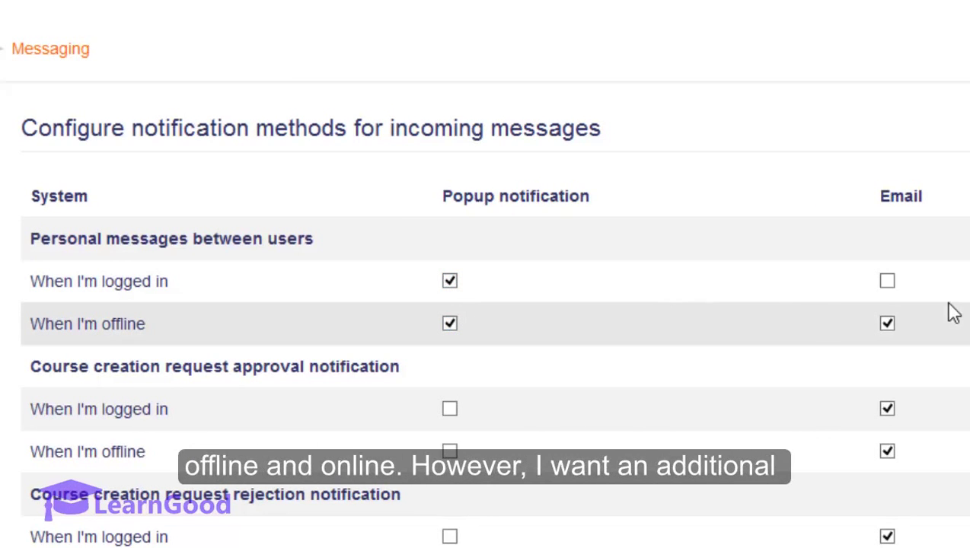
pyautogui.moveTo(920, 338)
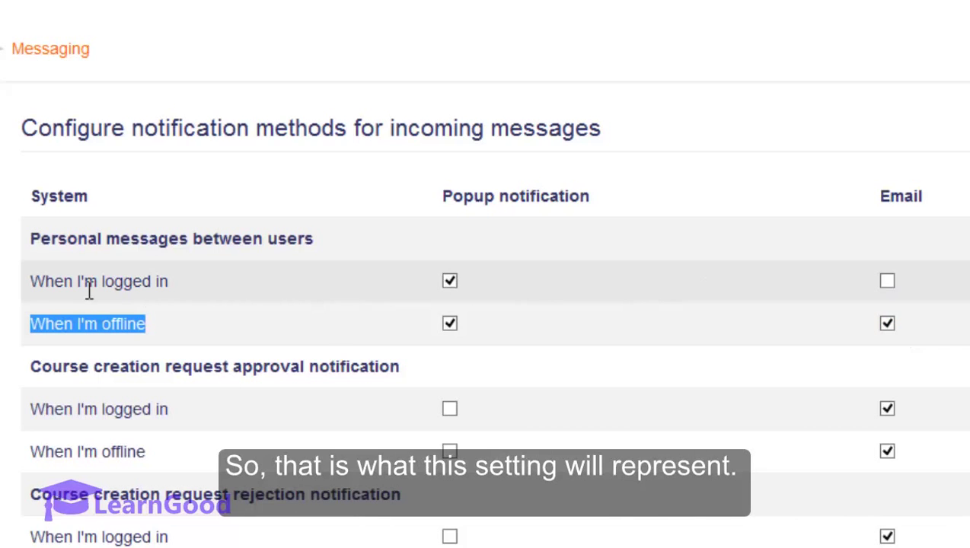
pyautogui.moveTo(425, 297)
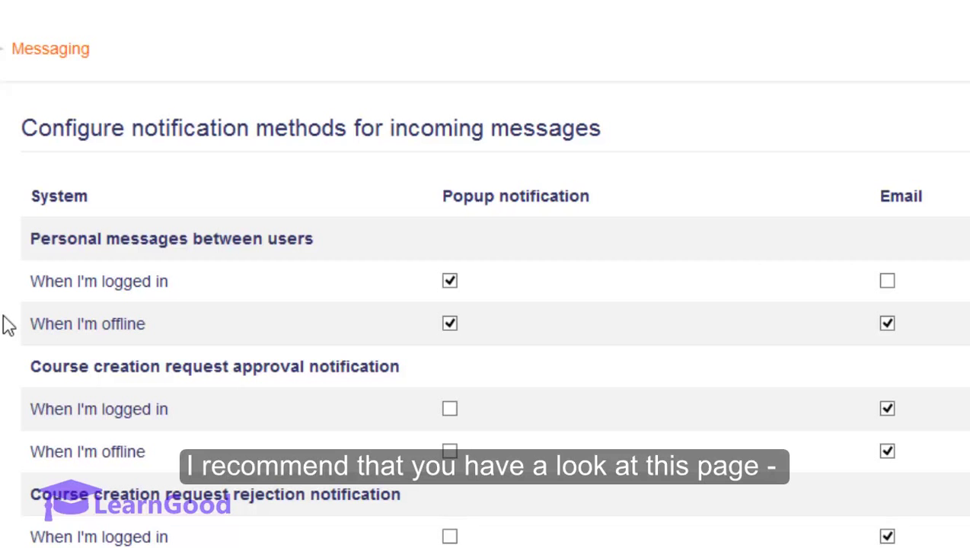
pyautogui.scroll(-3)
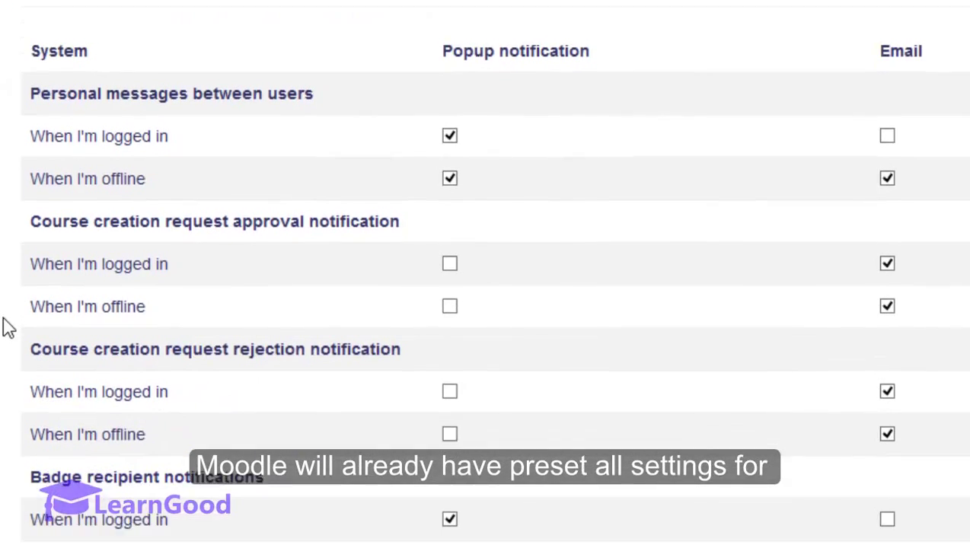
pyautogui.scroll(-3)
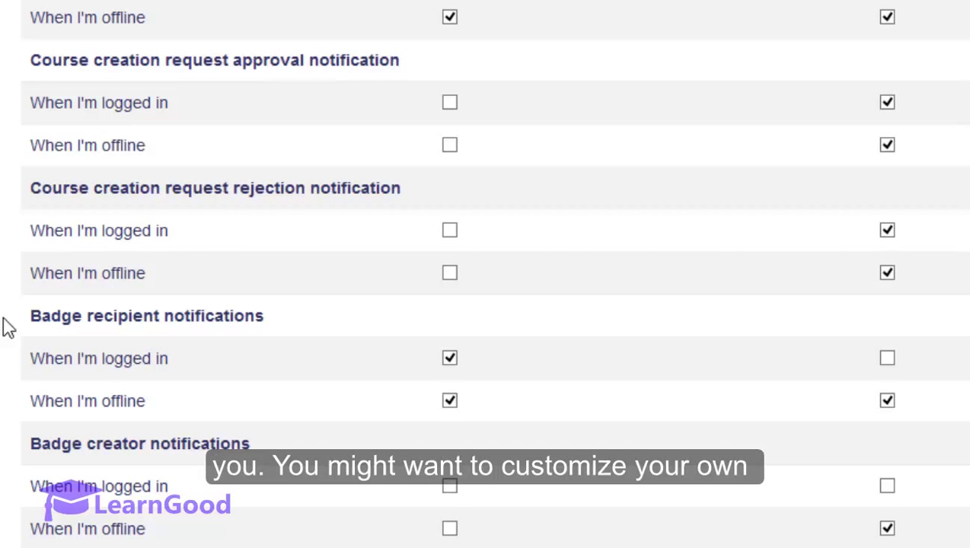
pyautogui.scroll(-3)
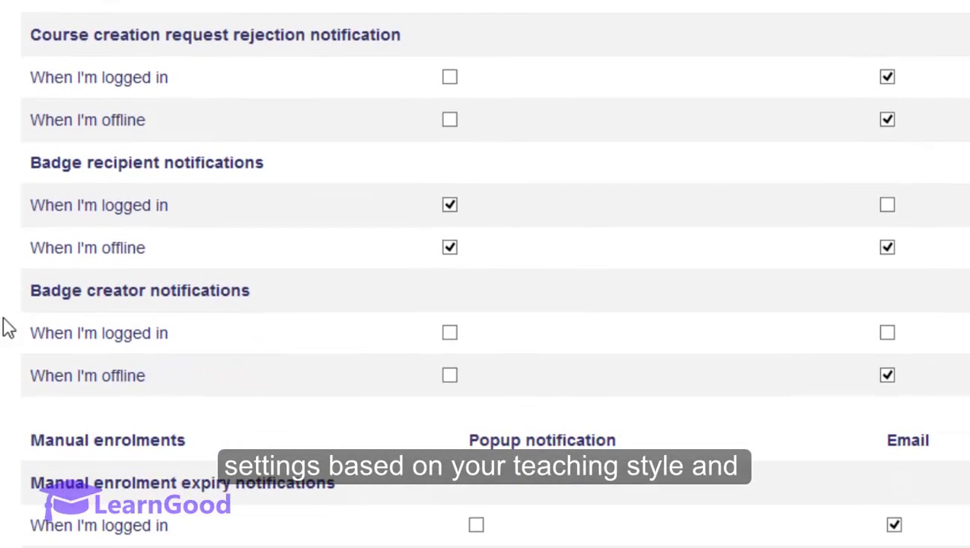
pyautogui.scroll(-3)
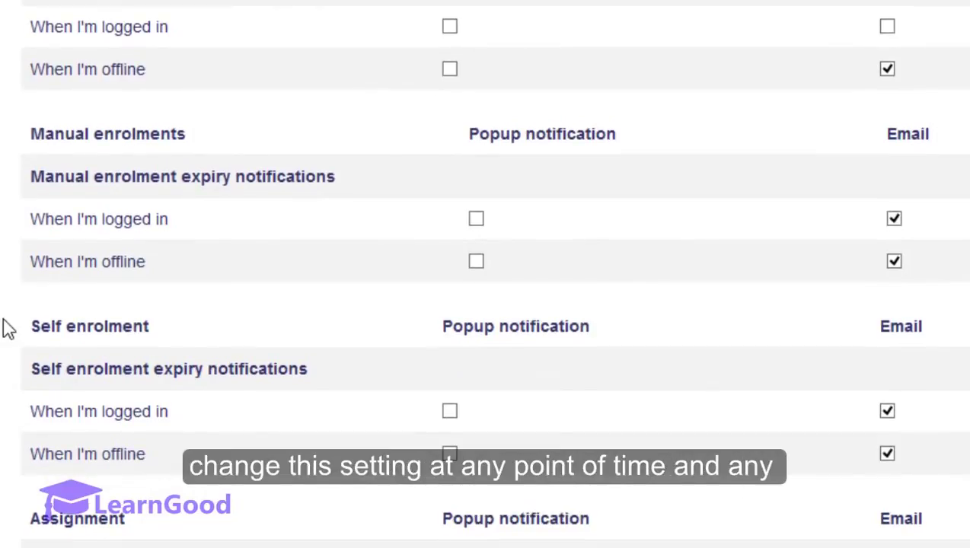
pyautogui.scroll(-3)
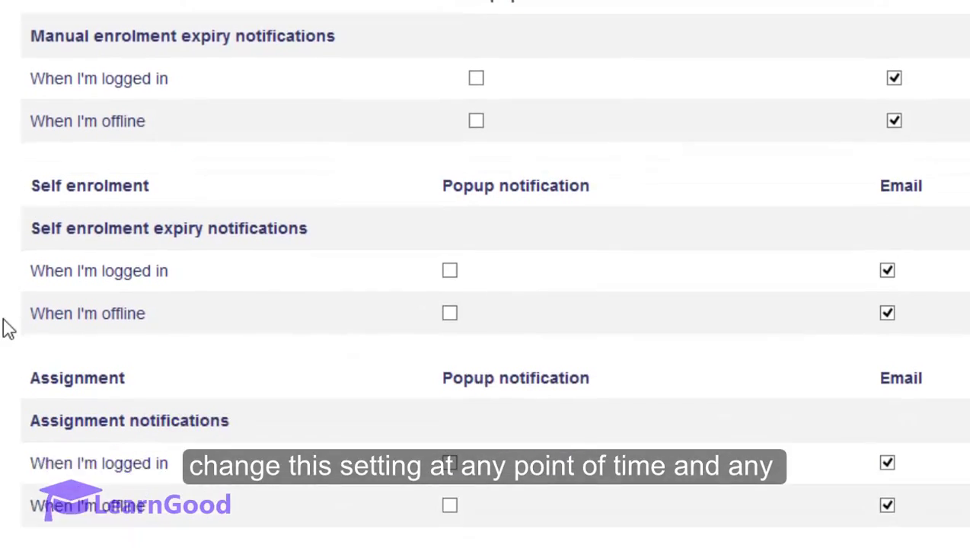
pyautogui.scroll(-3)
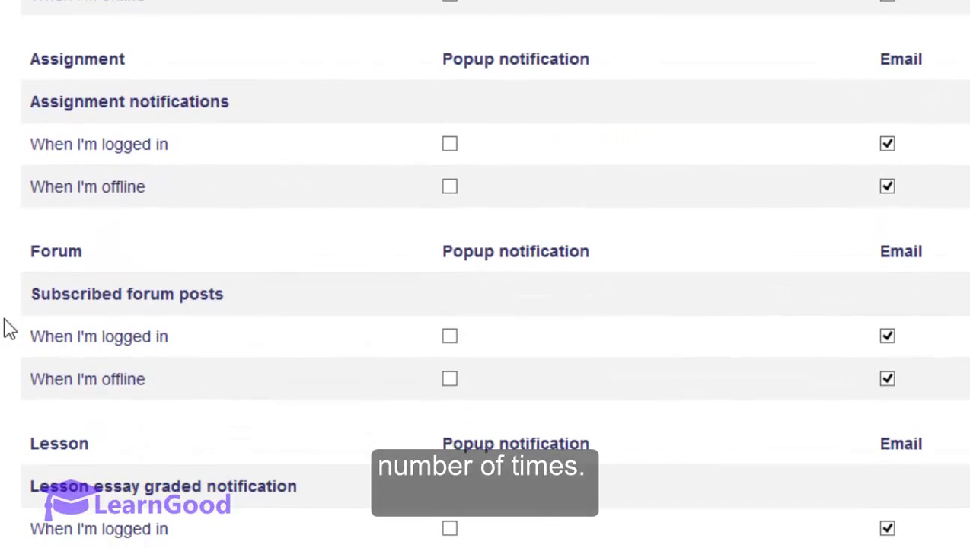
pyautogui.scroll(-3)
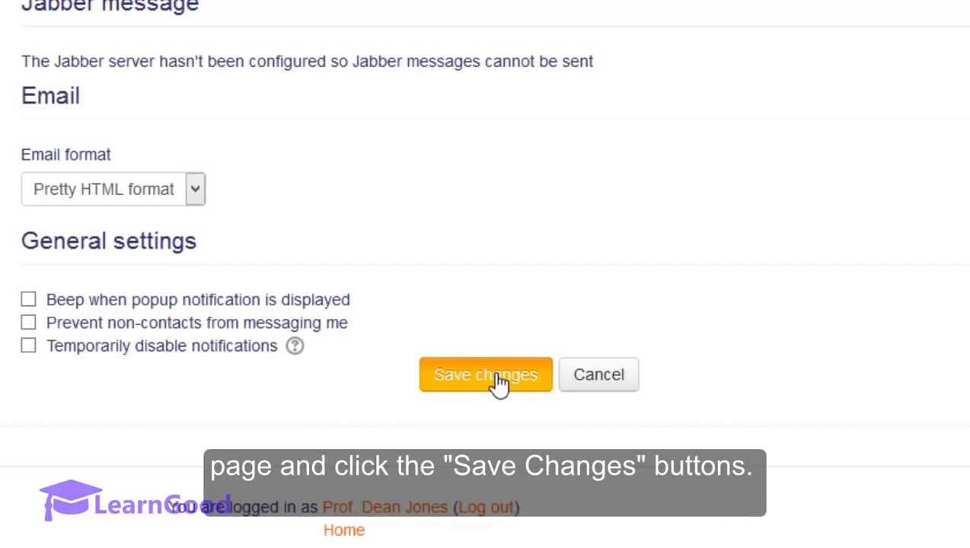
pyautogui.moveTo(198, 364)
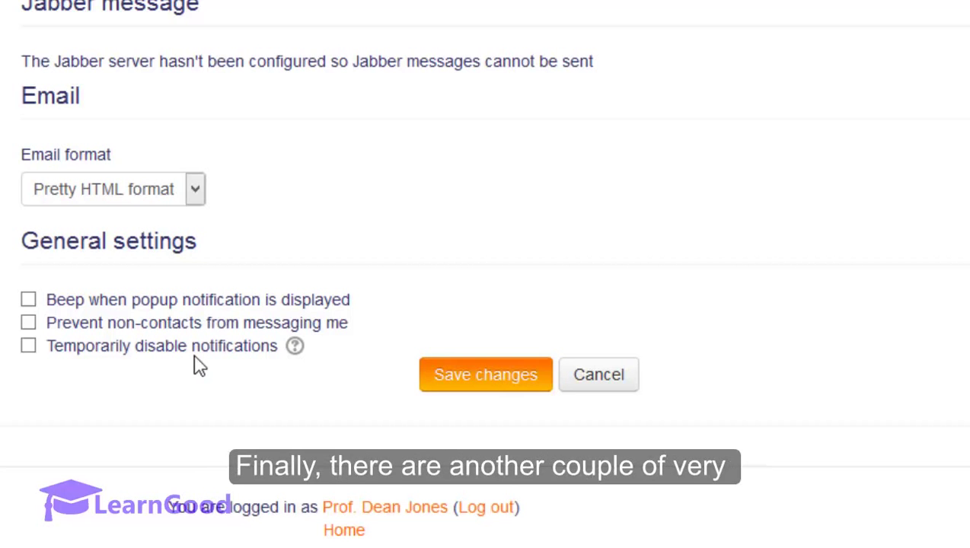
pyautogui.moveTo(151, 366)
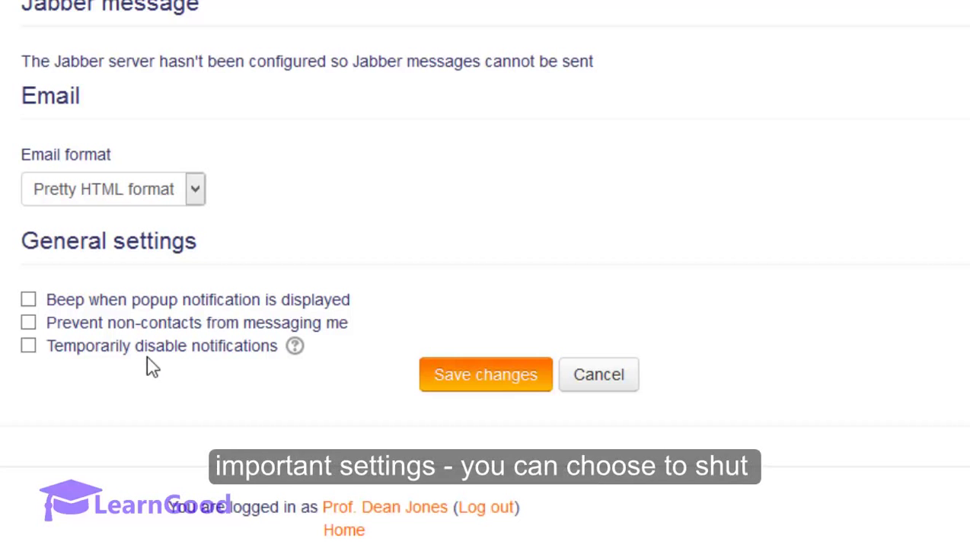
pyautogui.moveTo(28, 323)
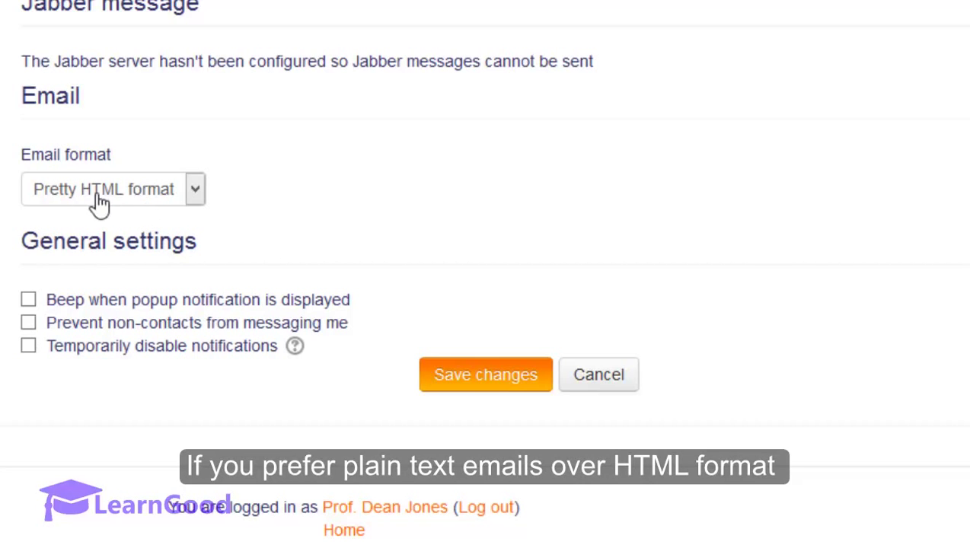
pyautogui.moveTo(145, 201)
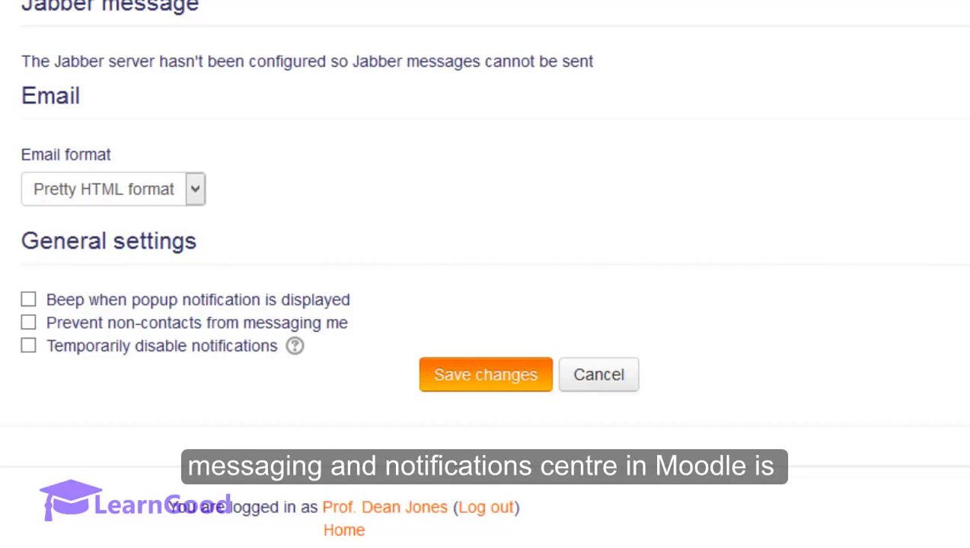
pyautogui.scroll(3)
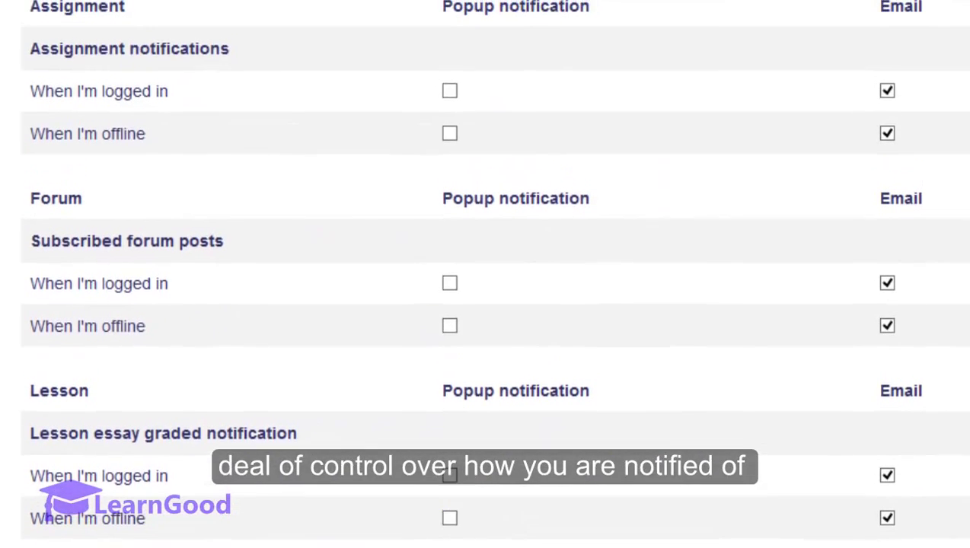
pyautogui.scroll(-3)
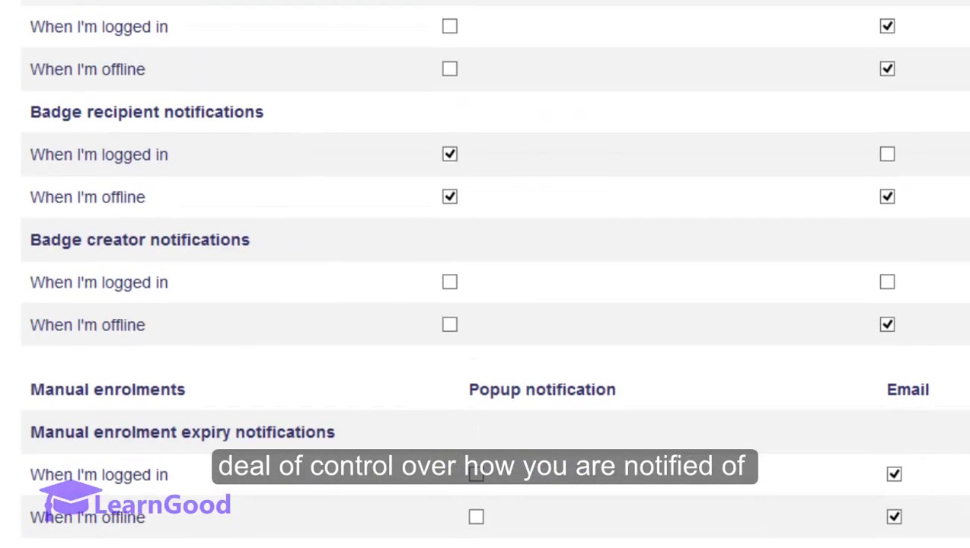
pyautogui.scroll(3)
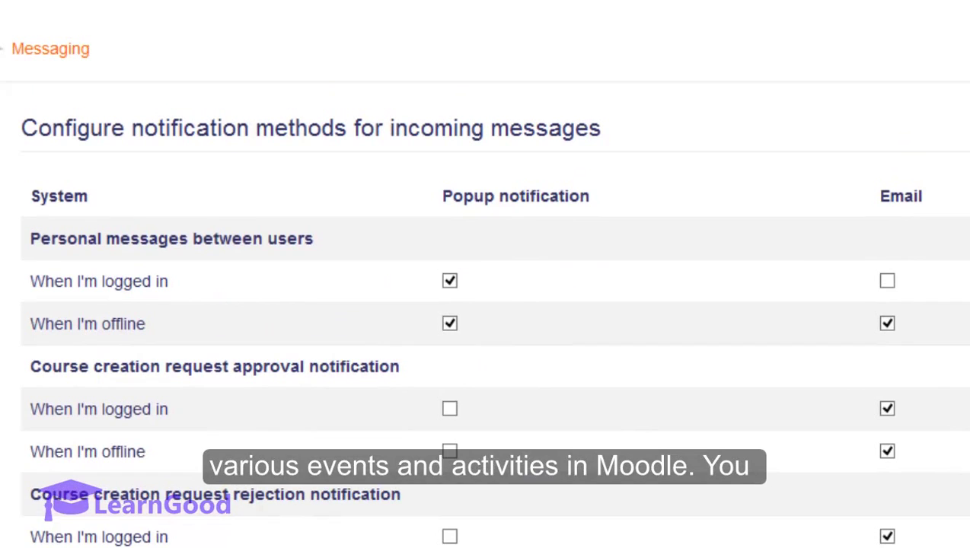
pyautogui.moveTo(320, 179)
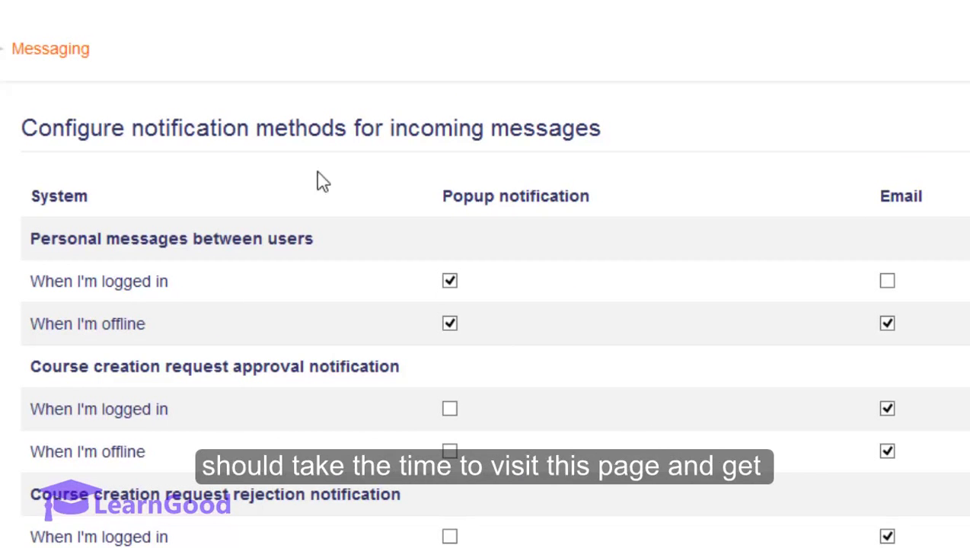
pyautogui.moveTo(360, 170)
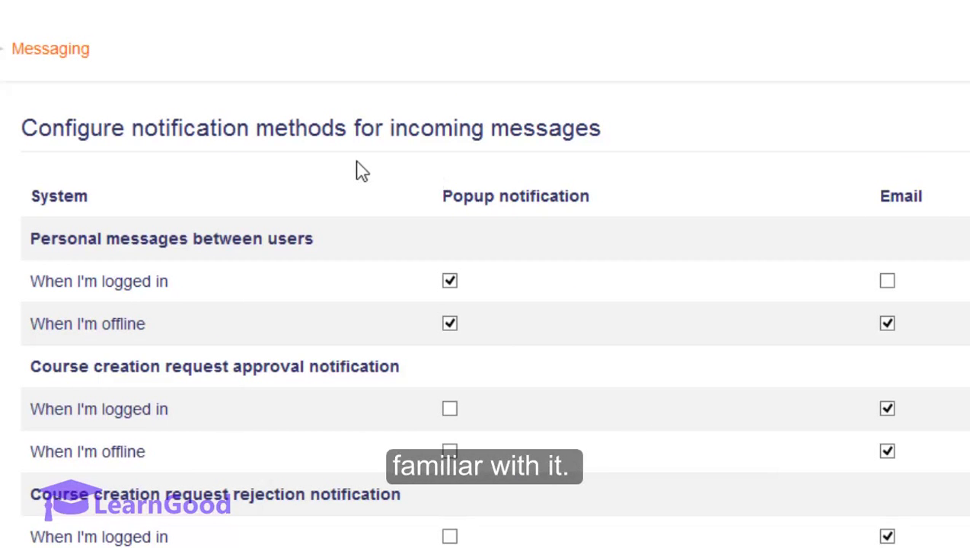